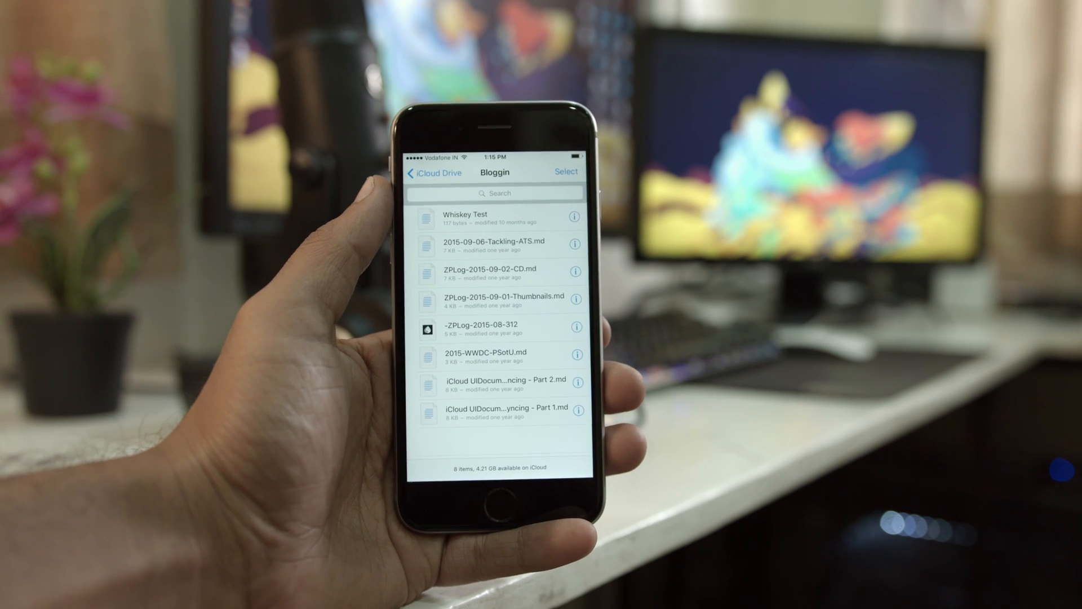
Go back from Bloggin to iCloud Drive, enter the MindNode folder, and open a document.
{"action": "left_click", "coordinate": [433, 173]}
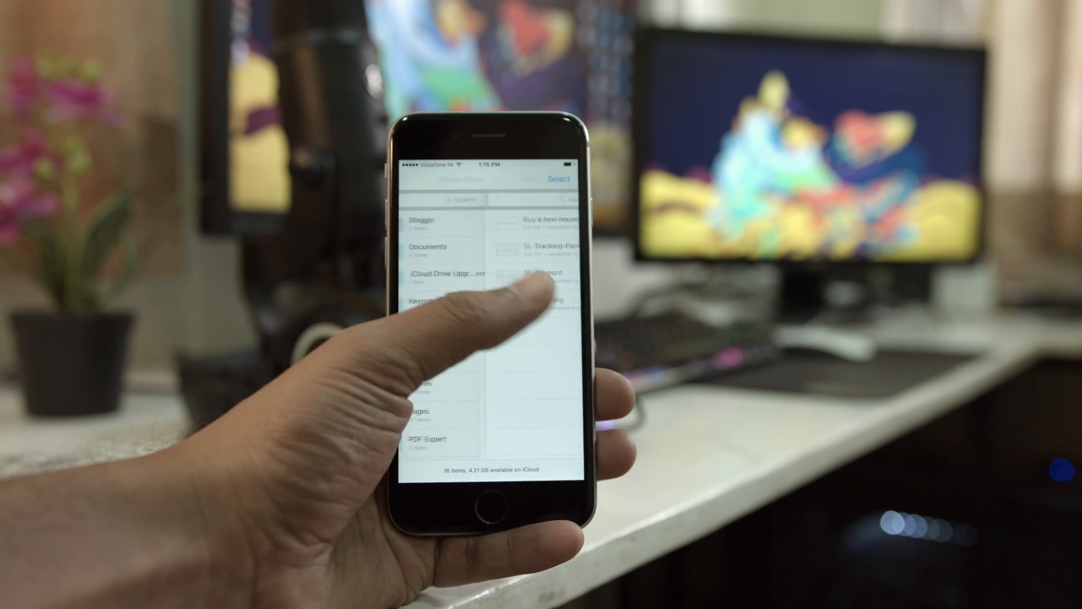
{"action": "left_click", "coordinate": [538, 279]}
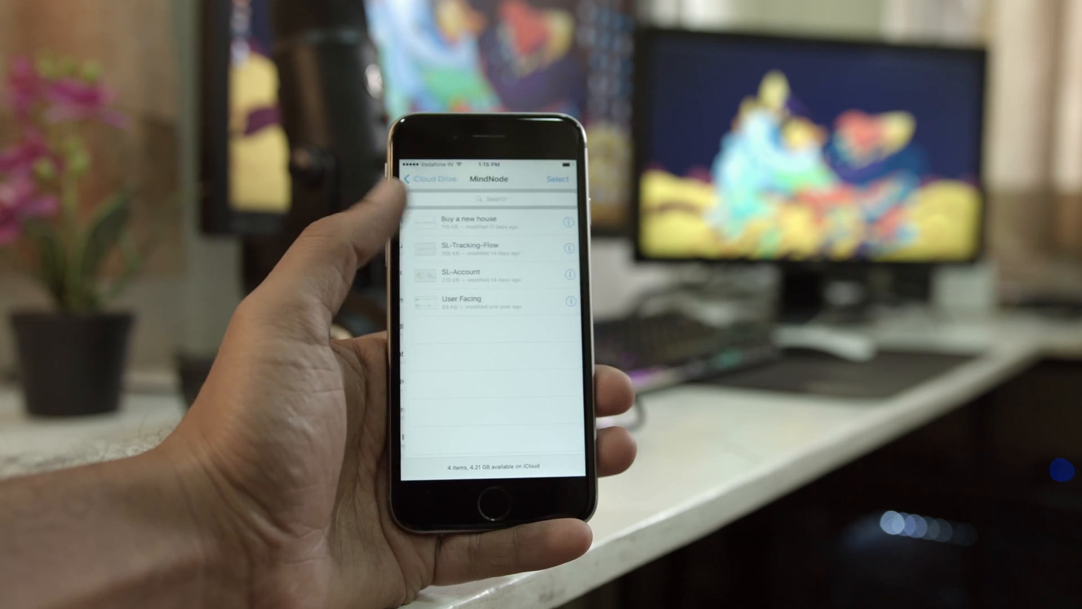
{"action": "left_click", "coordinate": [473, 219]}
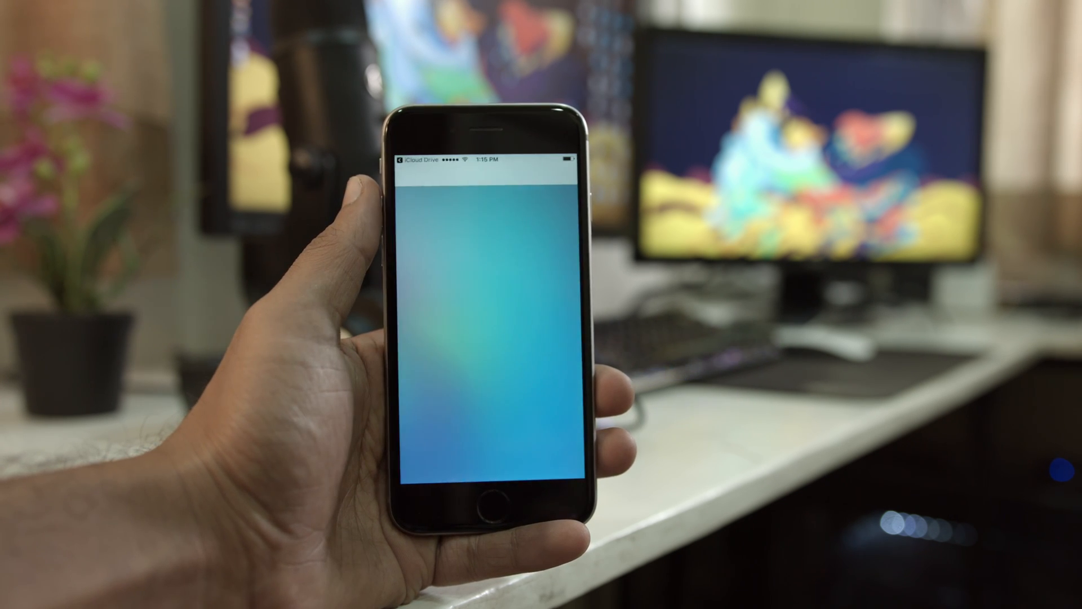